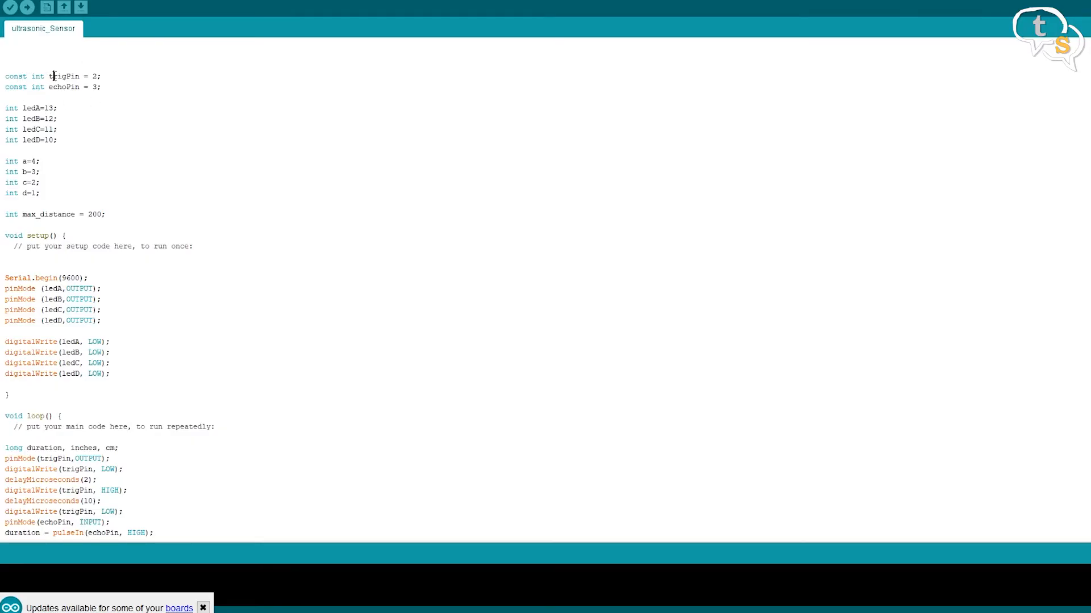
{"action": "double_click", "coordinate": [63, 75]}
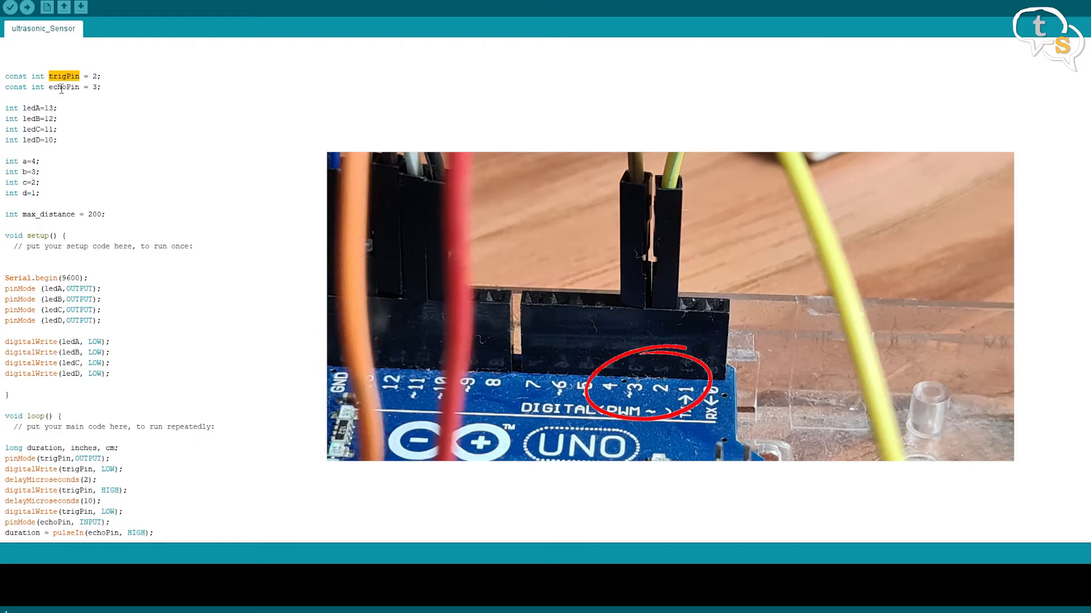
{"action": "double_click", "coordinate": [64, 87]}
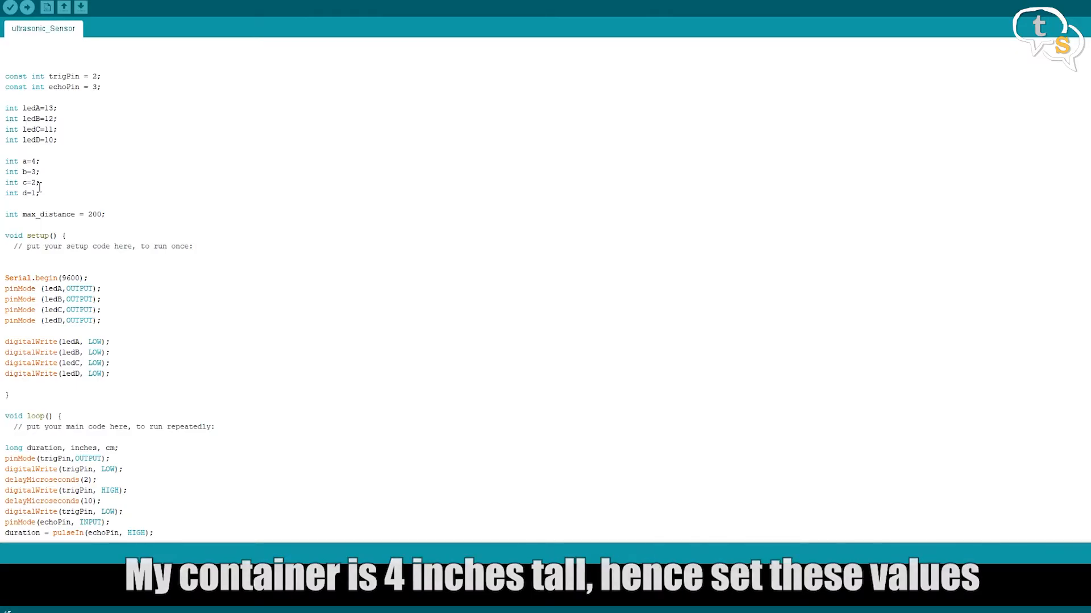
{"action": "scroll", "scroll_direction": "down", "scroll_amount": 3}
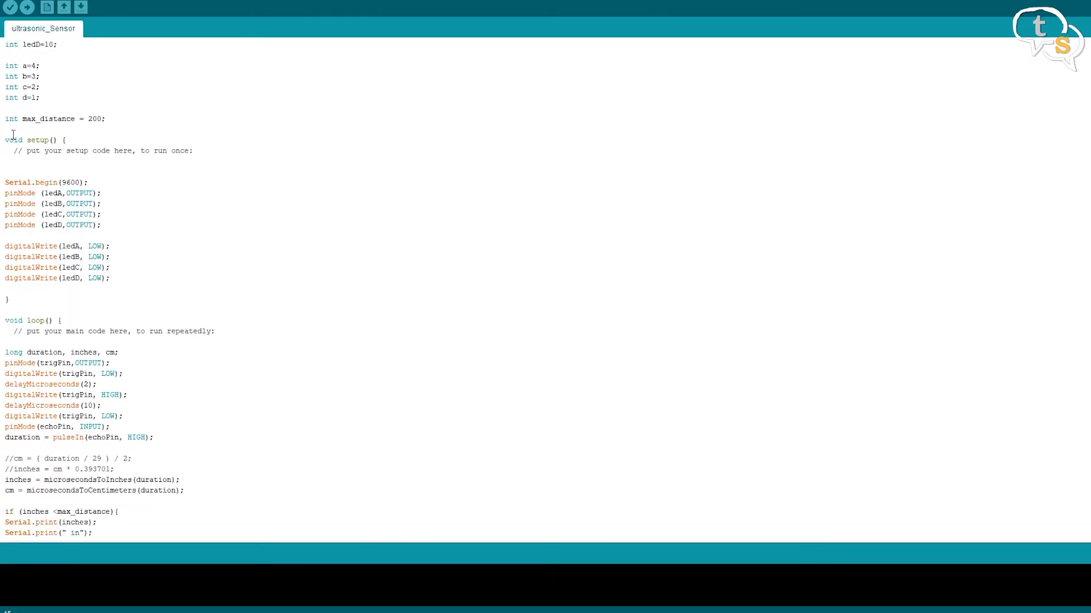
{"action": "double_click", "coordinate": [71, 182]}
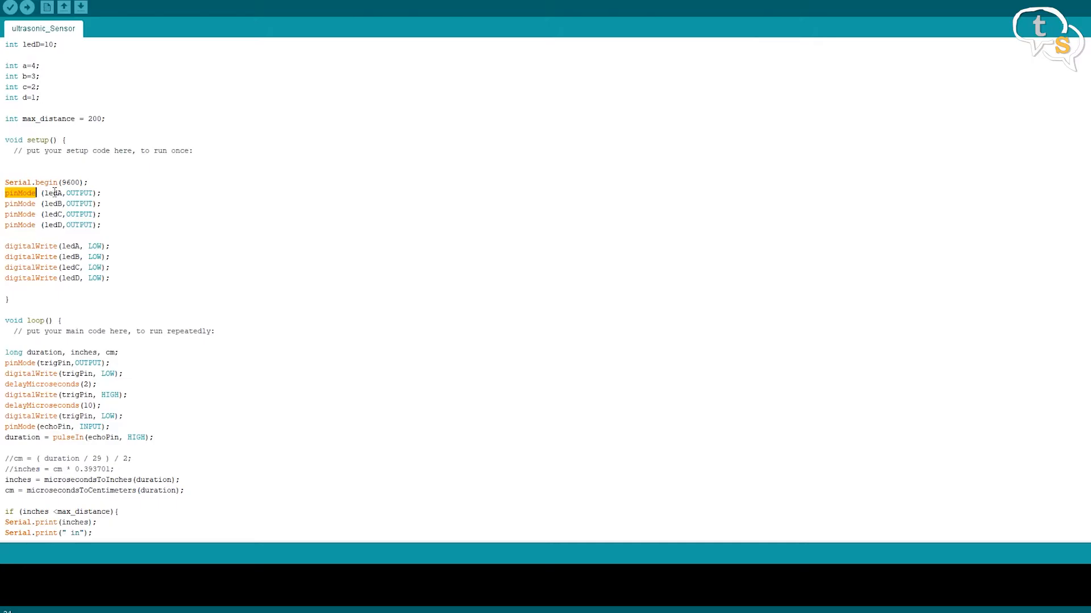
{"action": "left_click", "coordinate": [53, 214]}
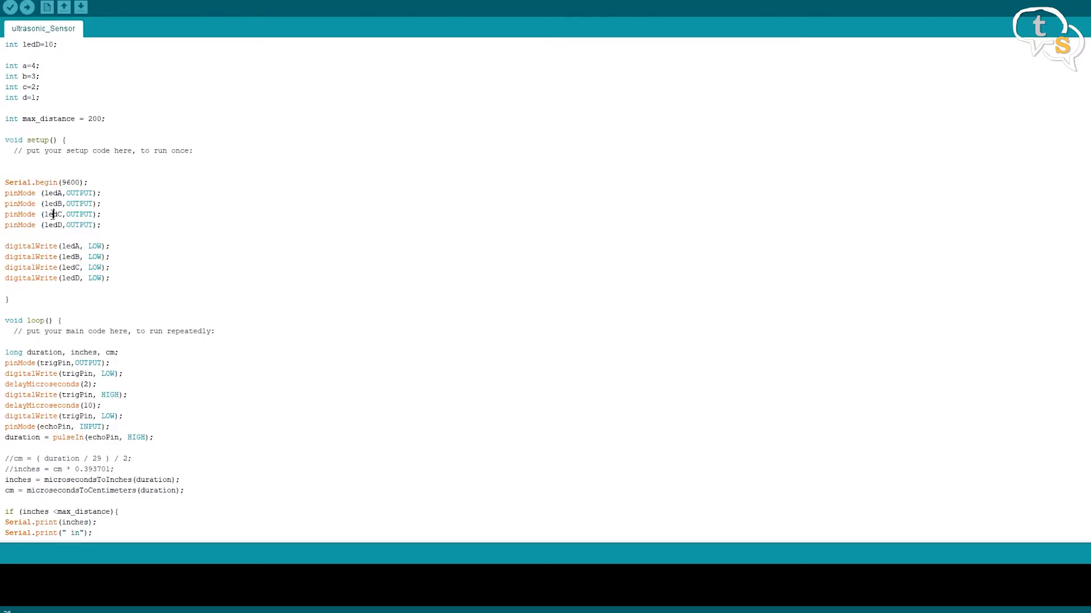
{"action": "mouse_move", "coordinate": [118, 207]}
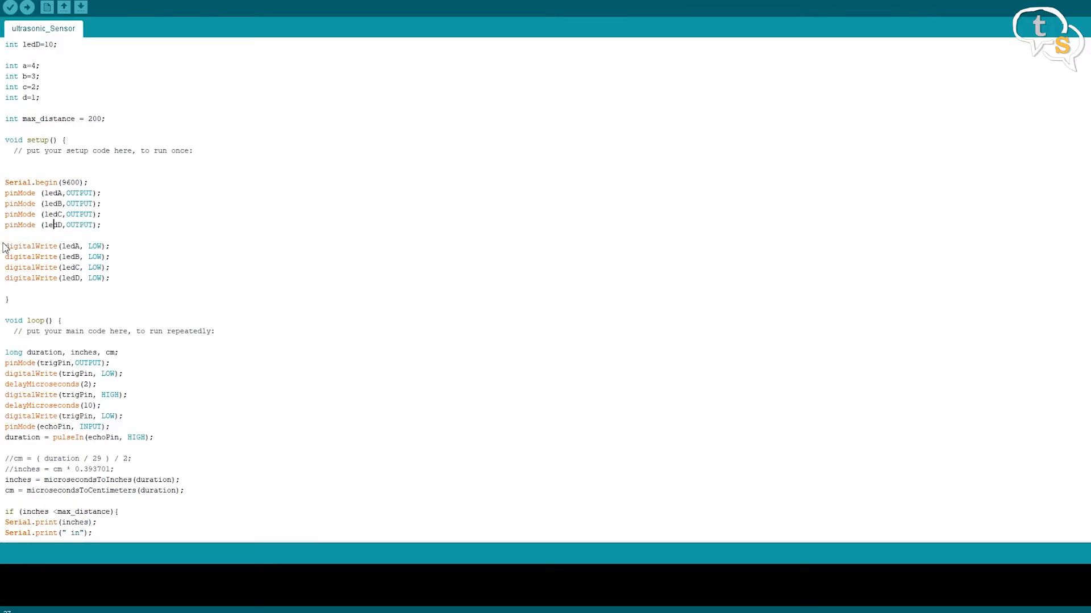
{"action": "double_click", "coordinate": [31, 245]}
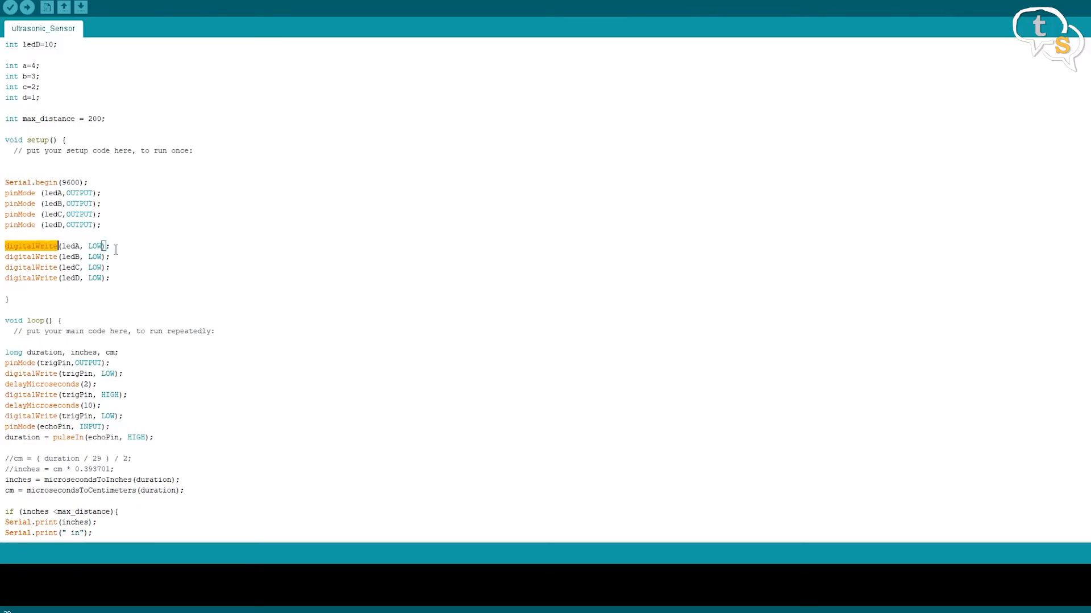
{"action": "left_click", "coordinate": [109, 246]}
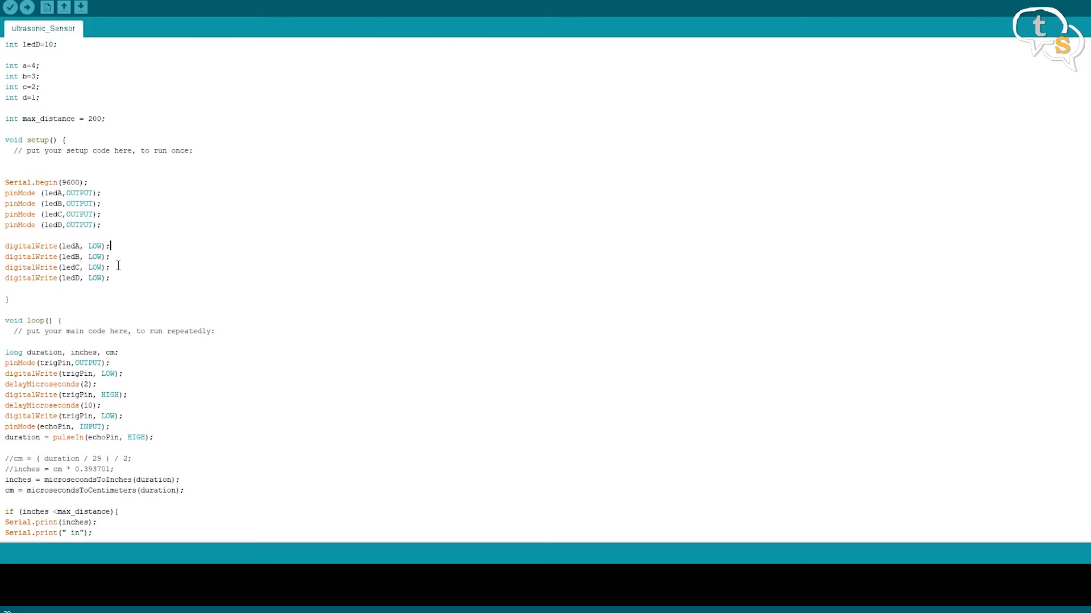
{"action": "mouse_move", "coordinate": [144, 273]}
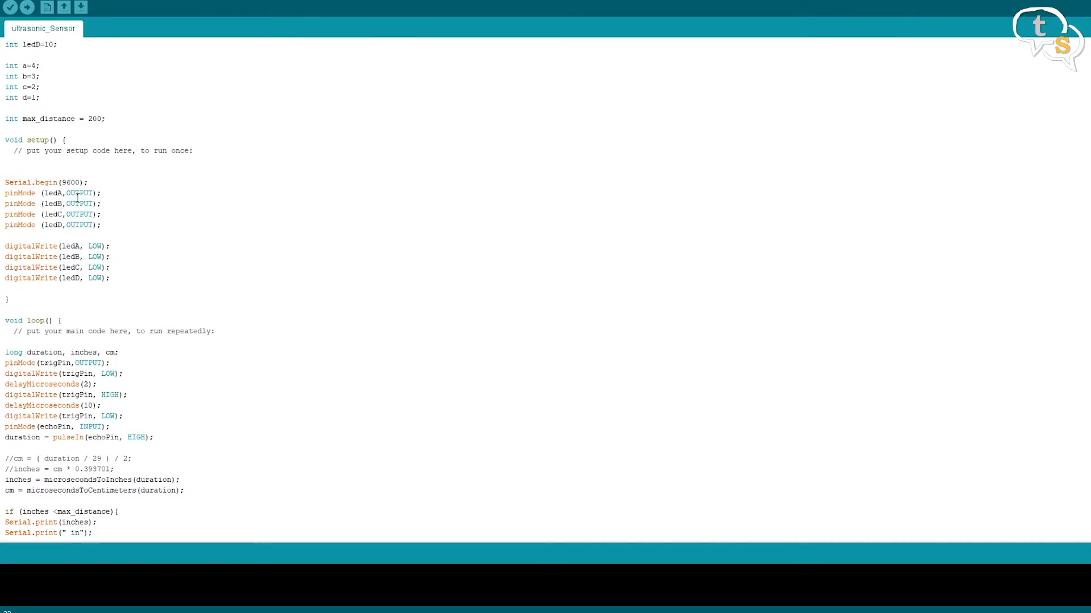
{"action": "left_click", "coordinate": [112, 278]}
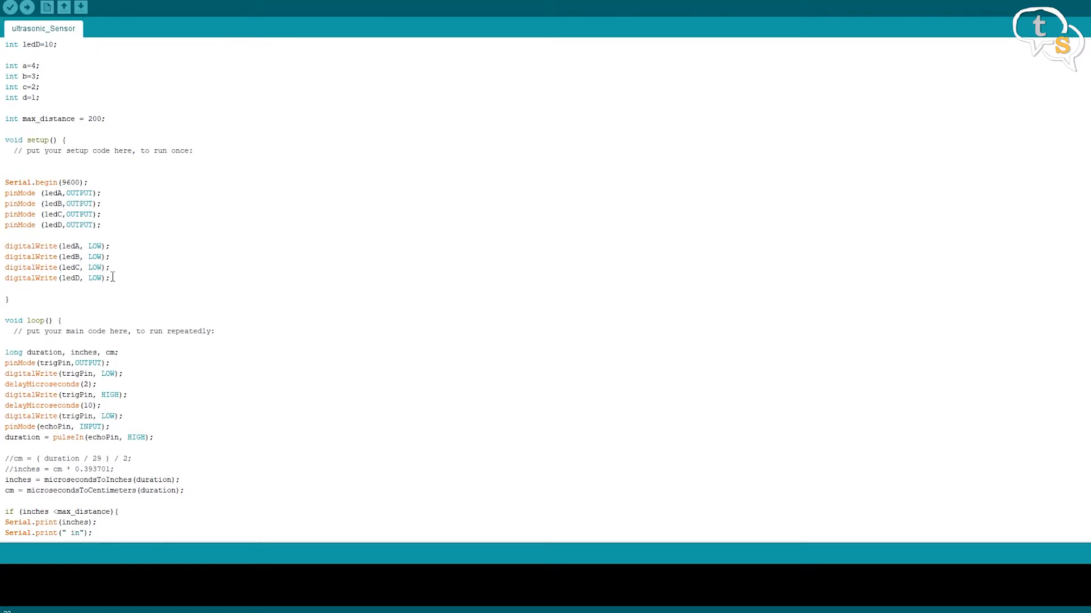
{"action": "scroll", "scroll_direction": "down", "scroll_amount": 3}
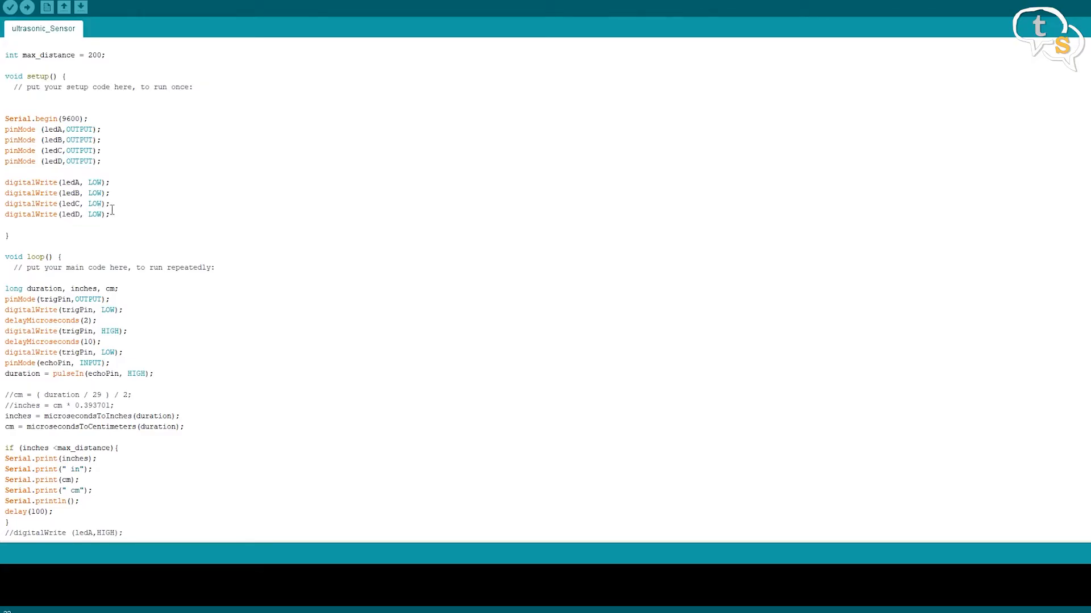
{"action": "scroll", "scroll_direction": "down", "scroll_amount": 3}
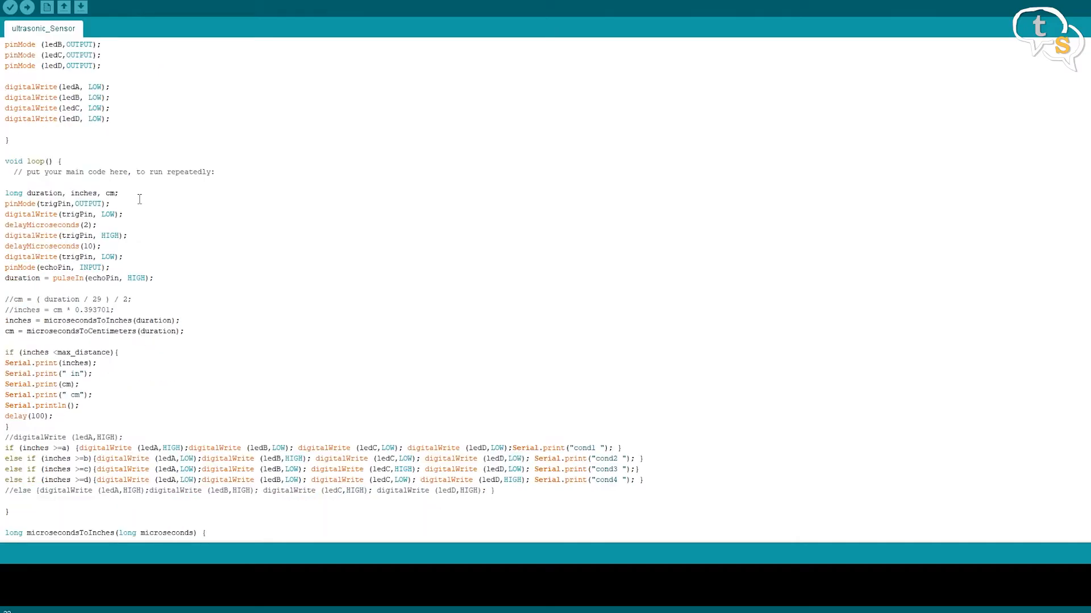
{"action": "scroll", "scroll_direction": "down", "scroll_amount": 3}
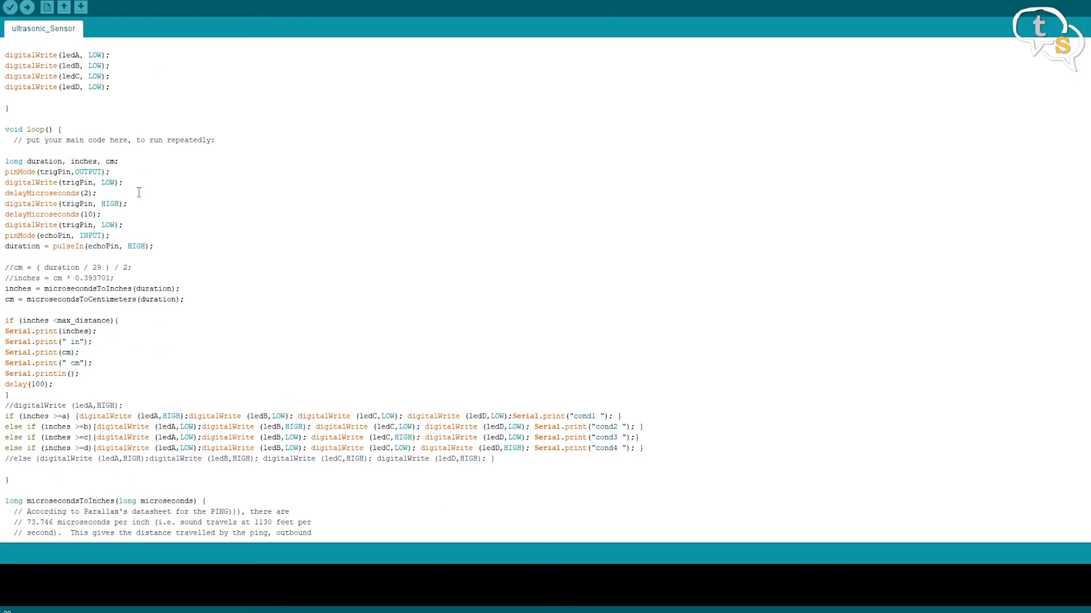
{"action": "double_click", "coordinate": [43, 160]}
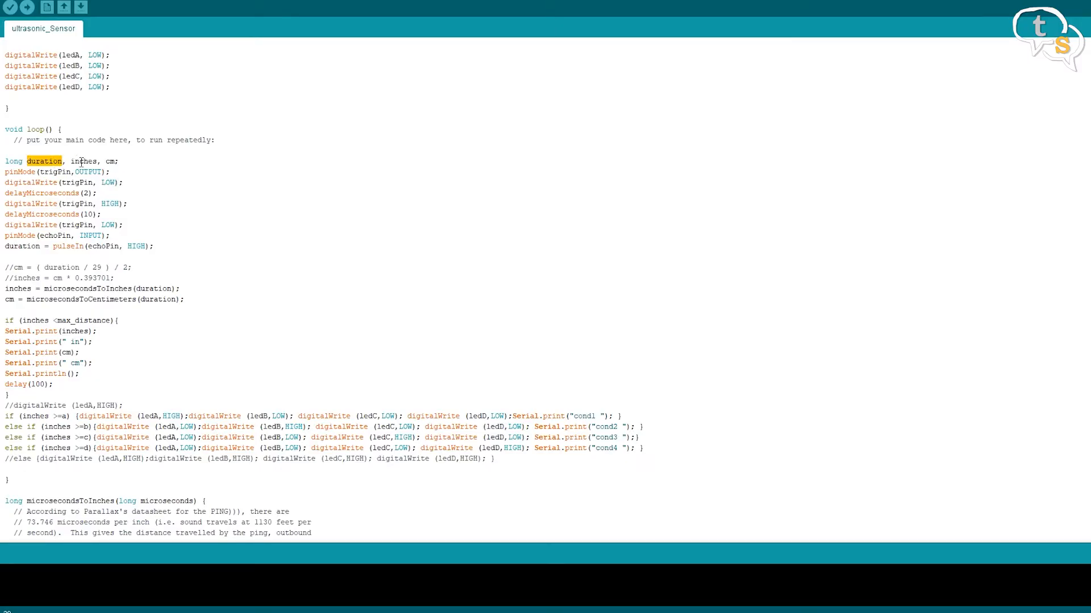
{"action": "double_click", "coordinate": [84, 161]}
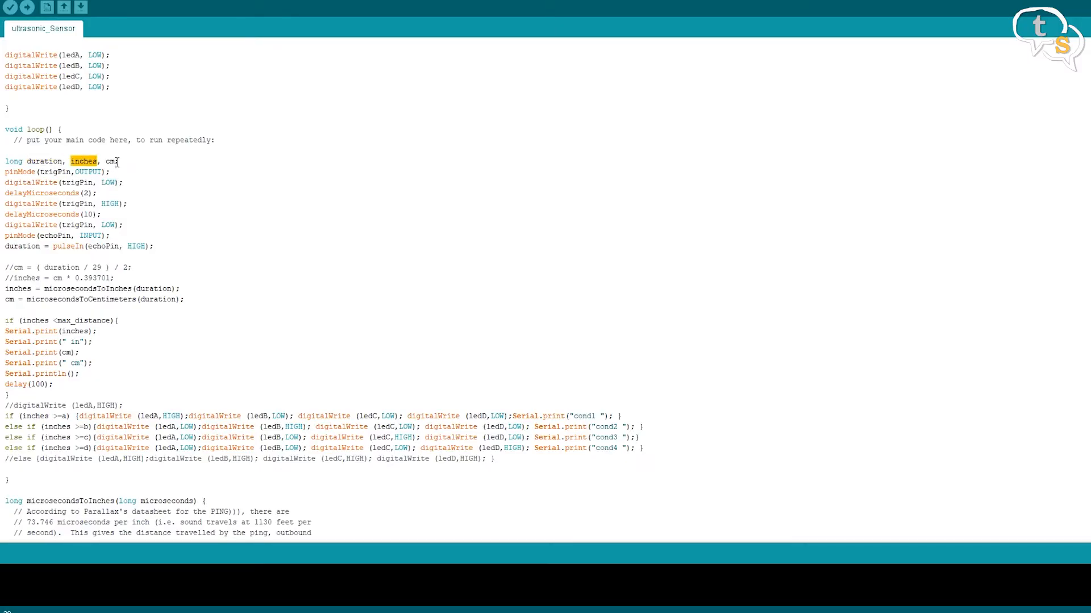
{"action": "double_click", "coordinate": [110, 161]}
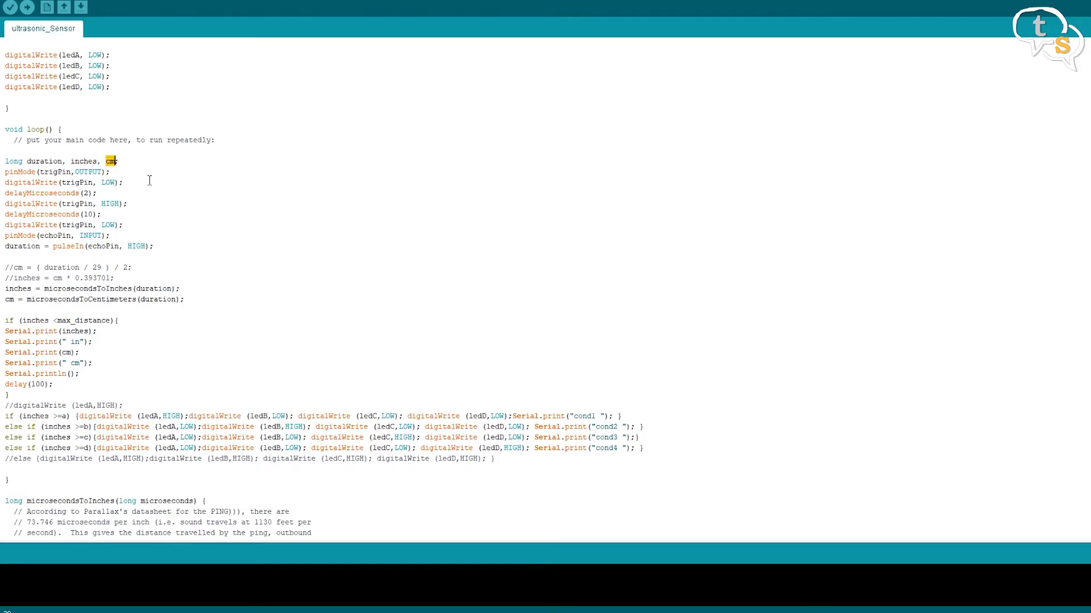
{"action": "left_click", "coordinate": [80, 161]}
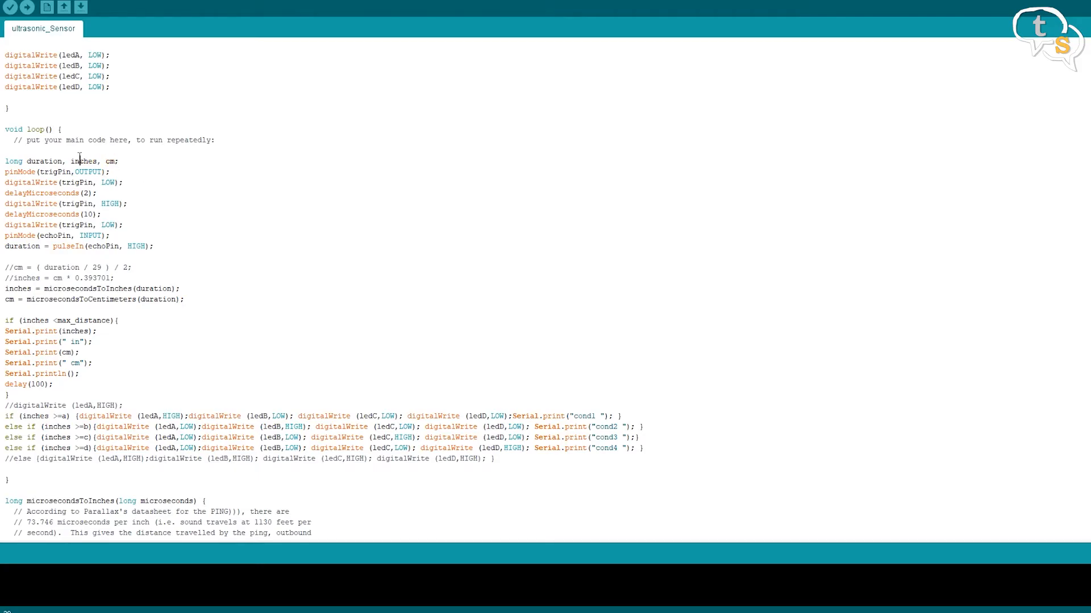
{"action": "double_click", "coordinate": [109, 160]}
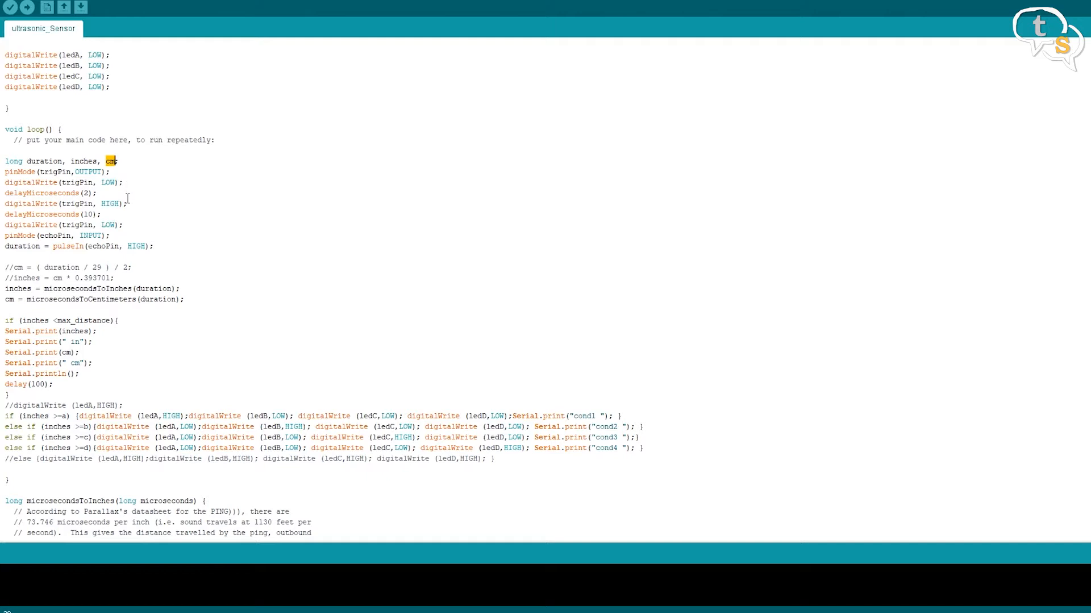
{"action": "left_click", "coordinate": [110, 171]}
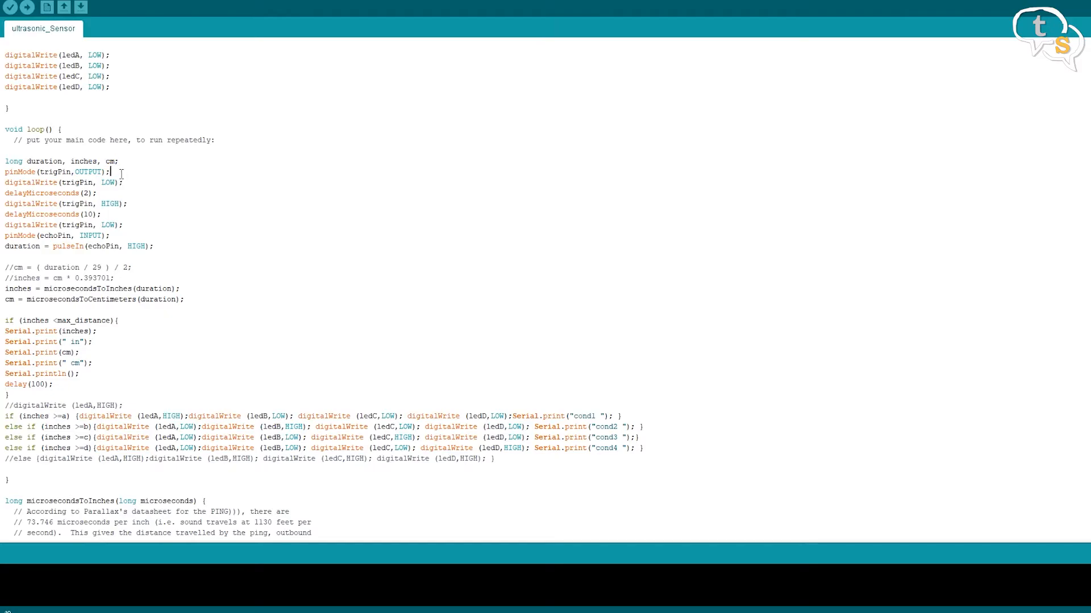
{"action": "double_click", "coordinate": [54, 172]}
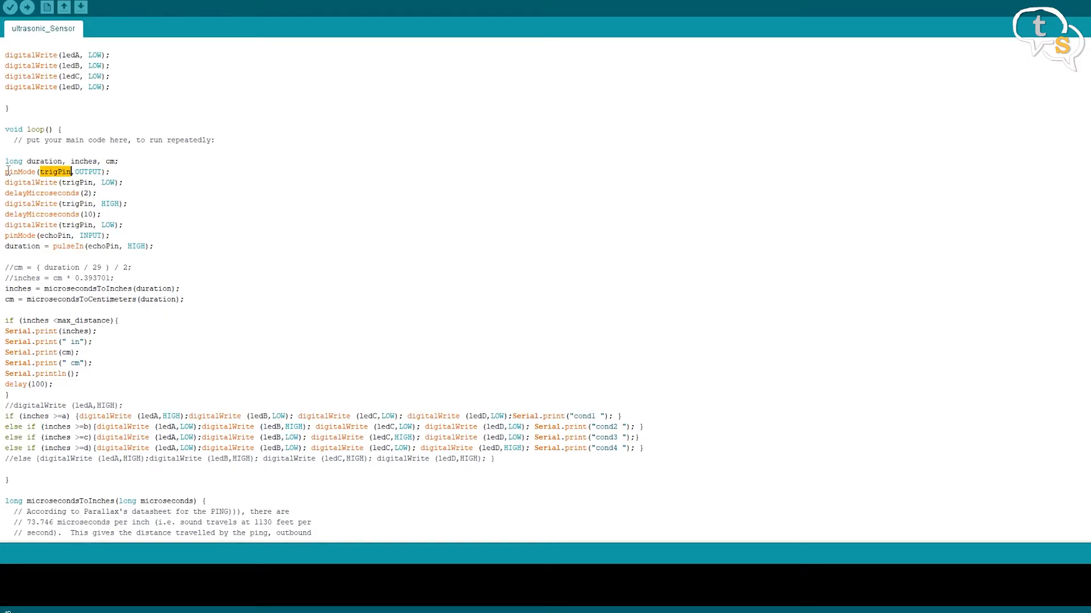
{"action": "left_click", "coordinate": [66, 172]}
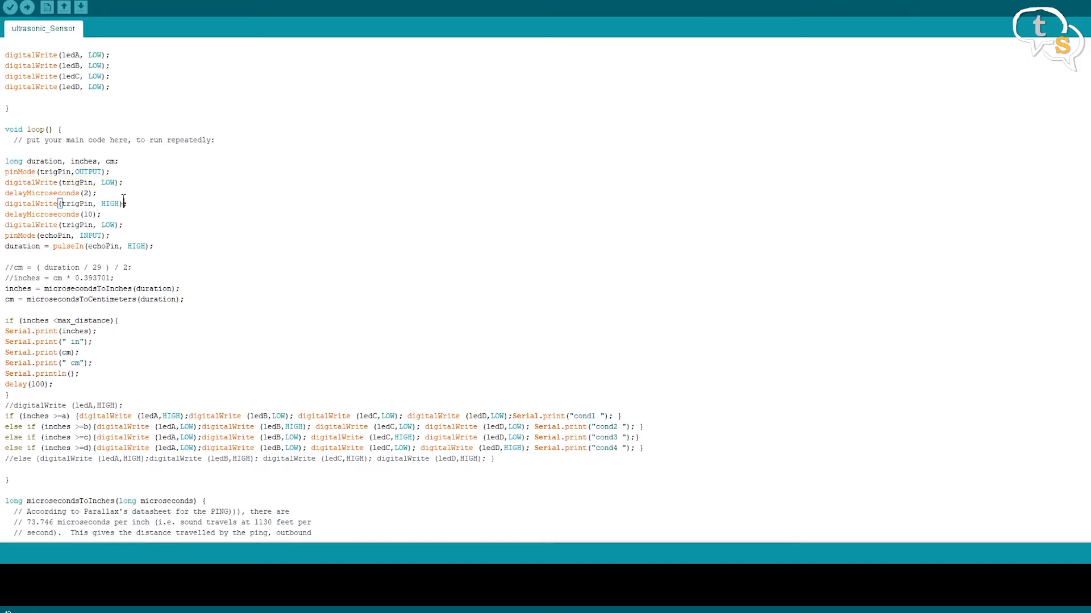
{"action": "double_click", "coordinate": [42, 193]}
{"action": "type", "text": ";"}
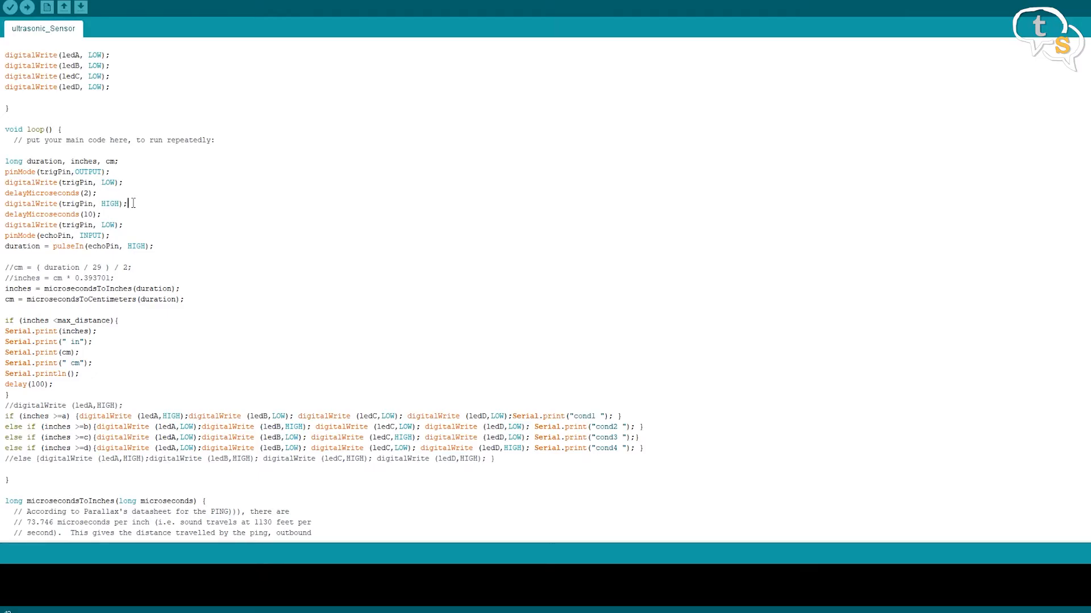
{"action": "double_click", "coordinate": [77, 204]}
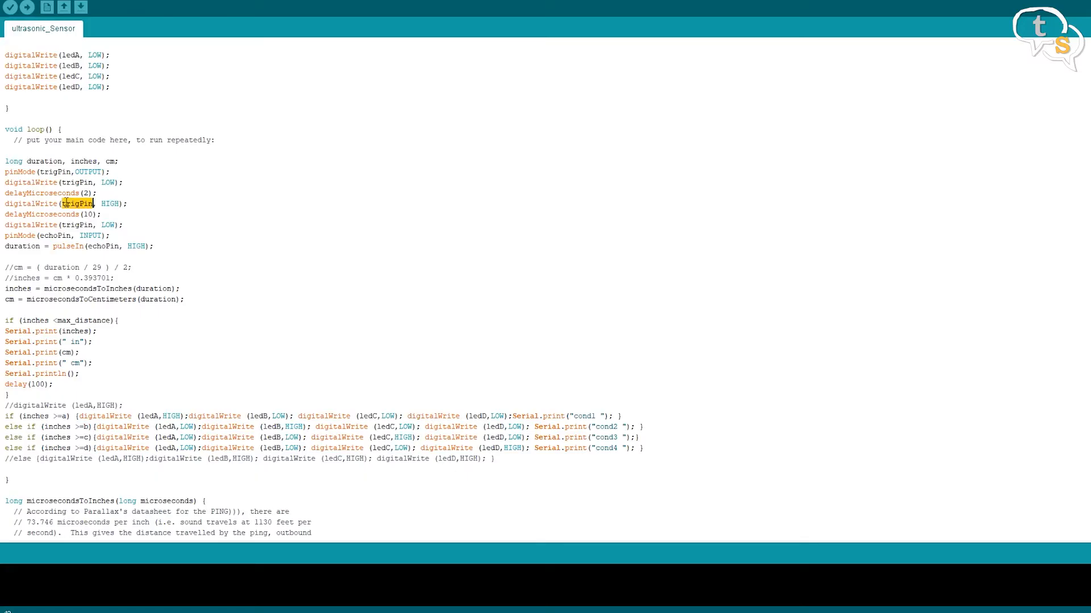
{"action": "mouse_move", "coordinate": [148, 215]}
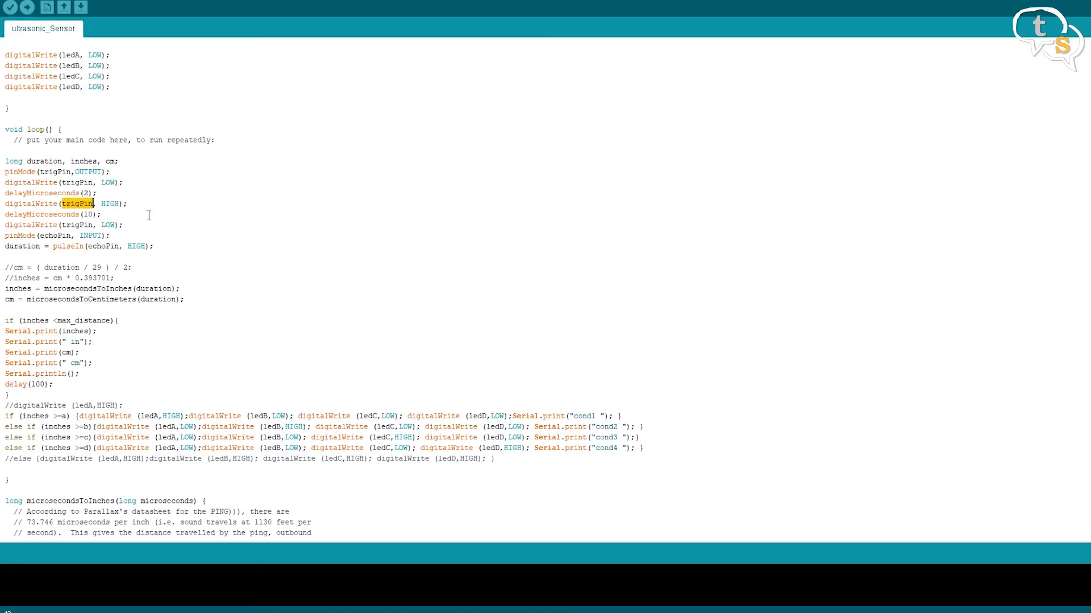
{"action": "left_click", "coordinate": [26, 214]}
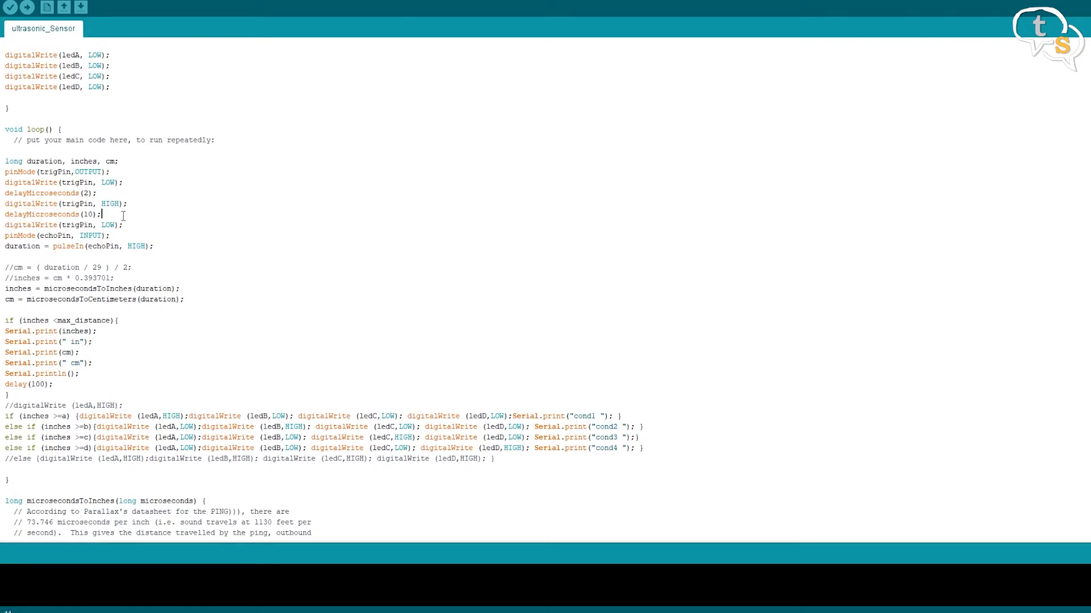
{"action": "double_click", "coordinate": [62, 225]}
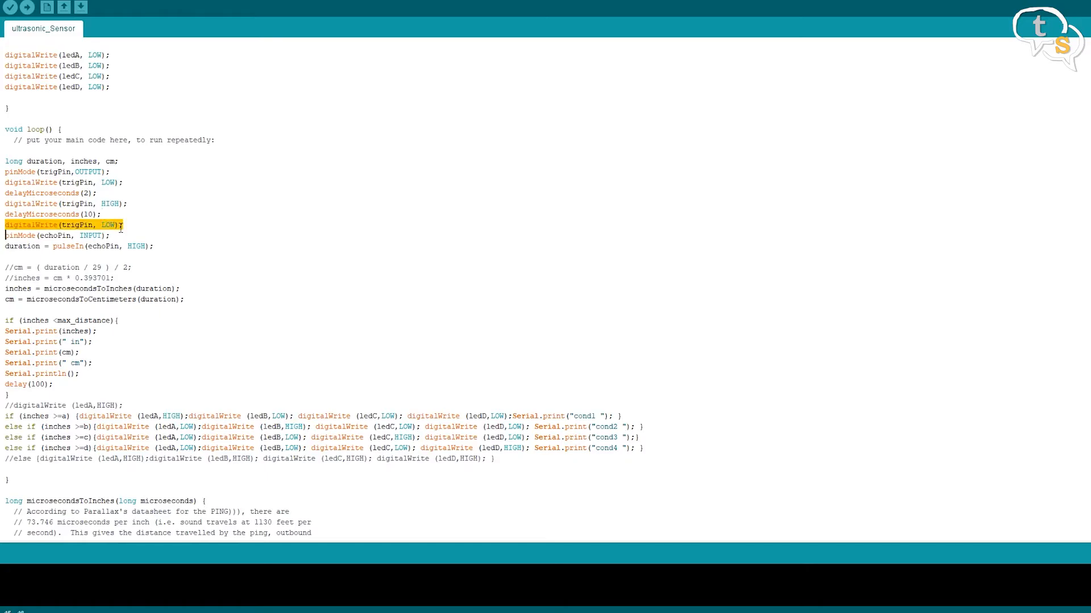
{"action": "left_click", "coordinate": [104, 225]}
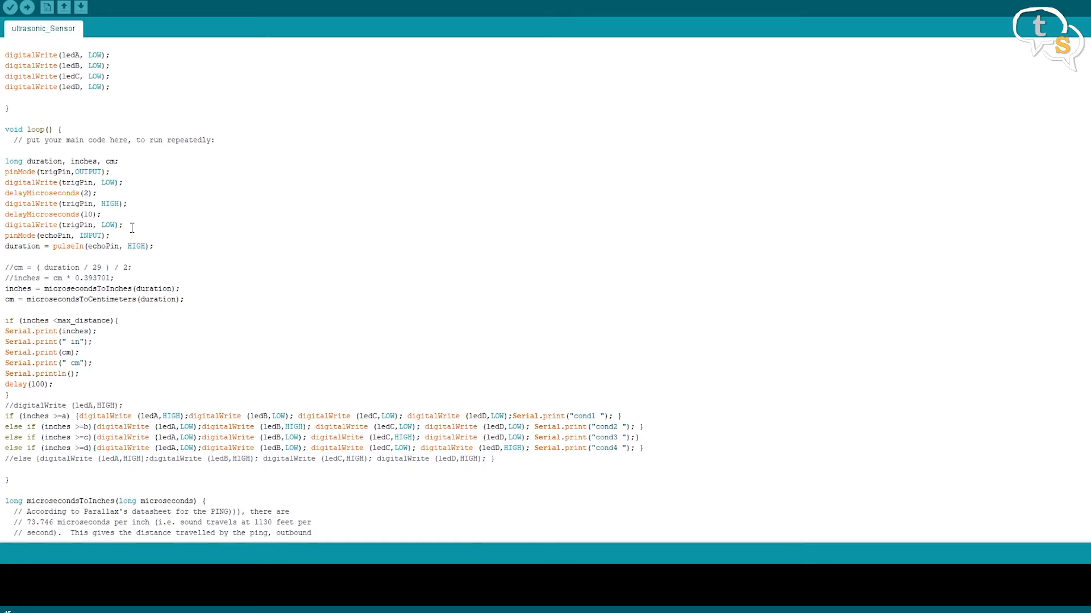
{"action": "mouse_move", "coordinate": [149, 214]}
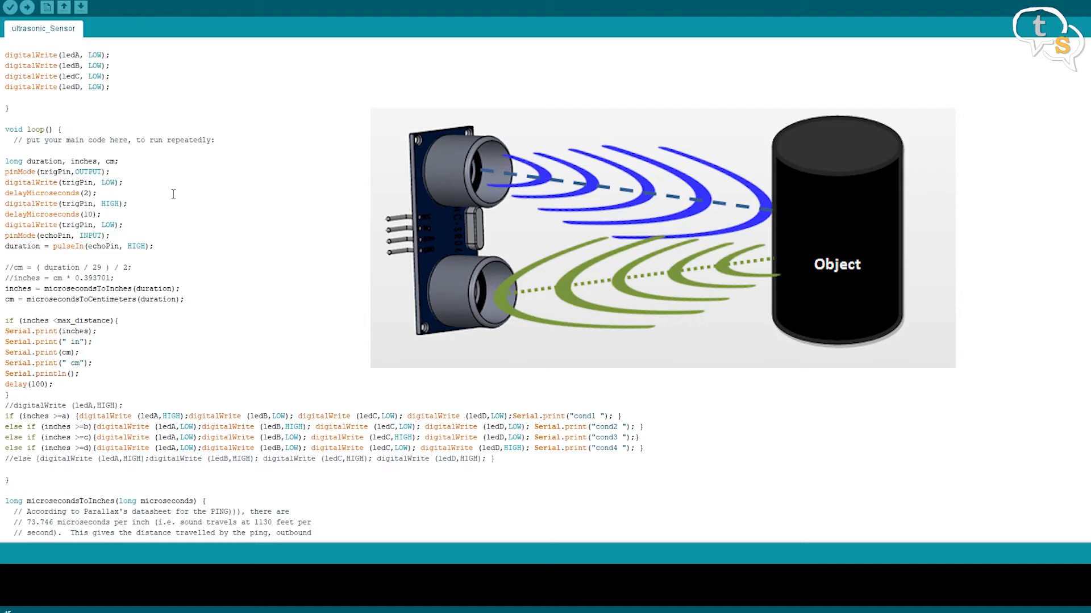
{"action": "mouse_move", "coordinate": [177, 226]}
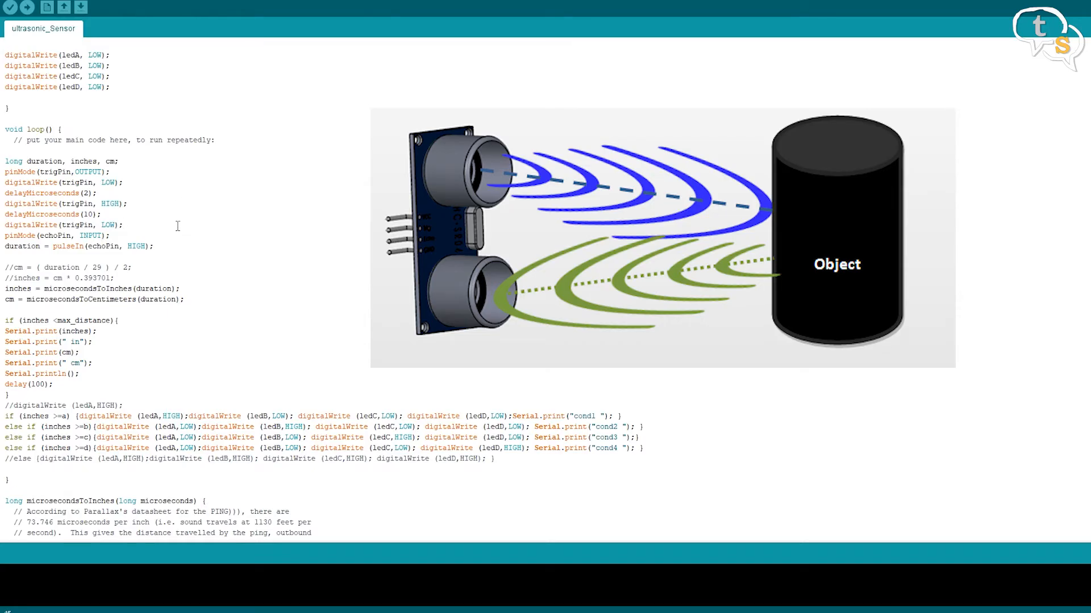
{"action": "double_click", "coordinate": [54, 236]}
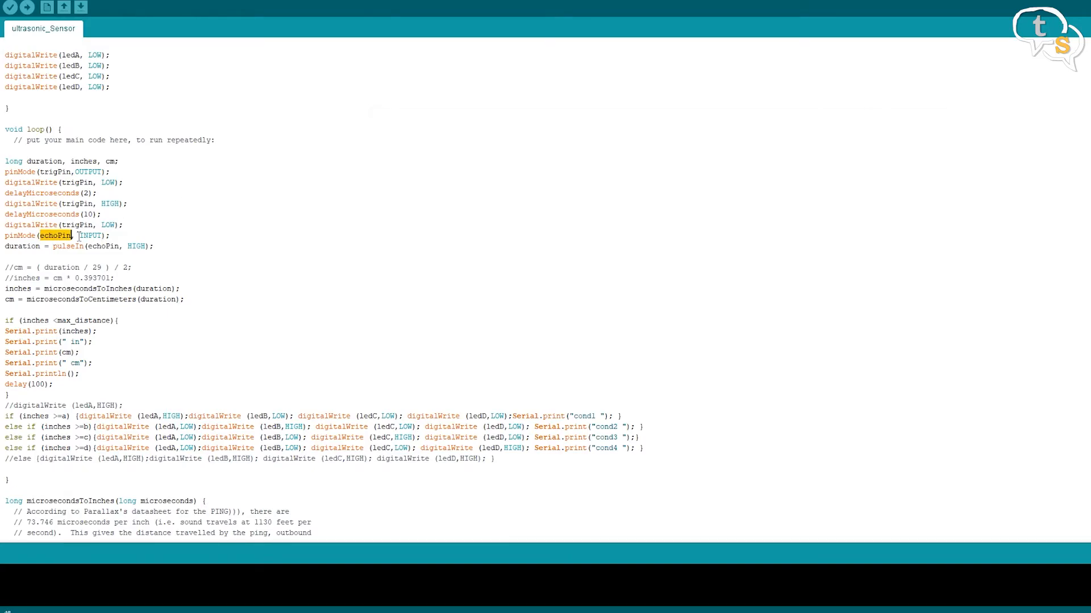
{"action": "double_click", "coordinate": [91, 236]}
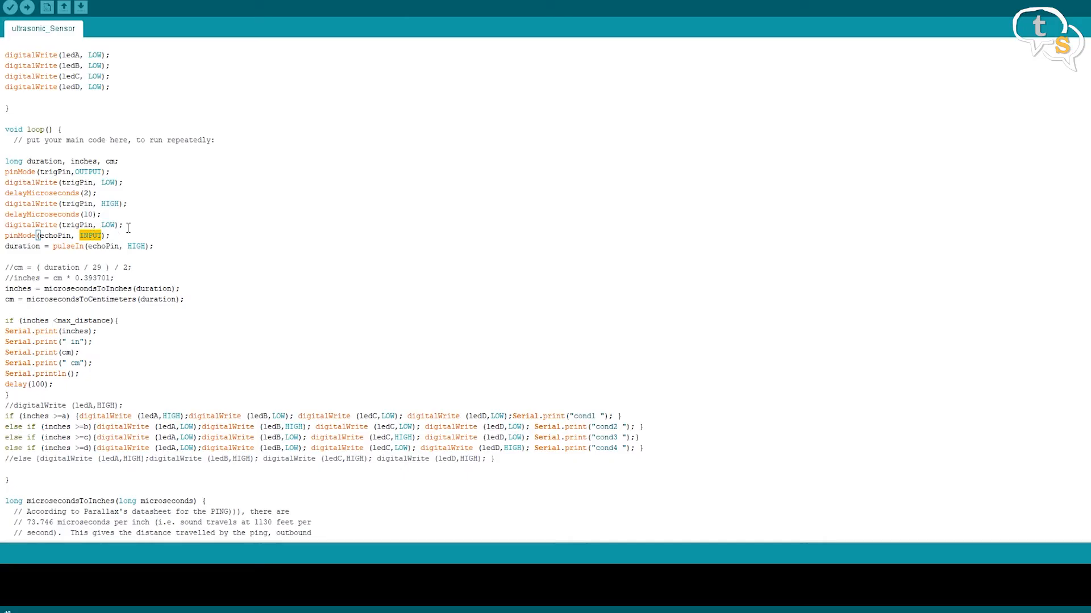
{"action": "mouse_move", "coordinate": [109, 248]}
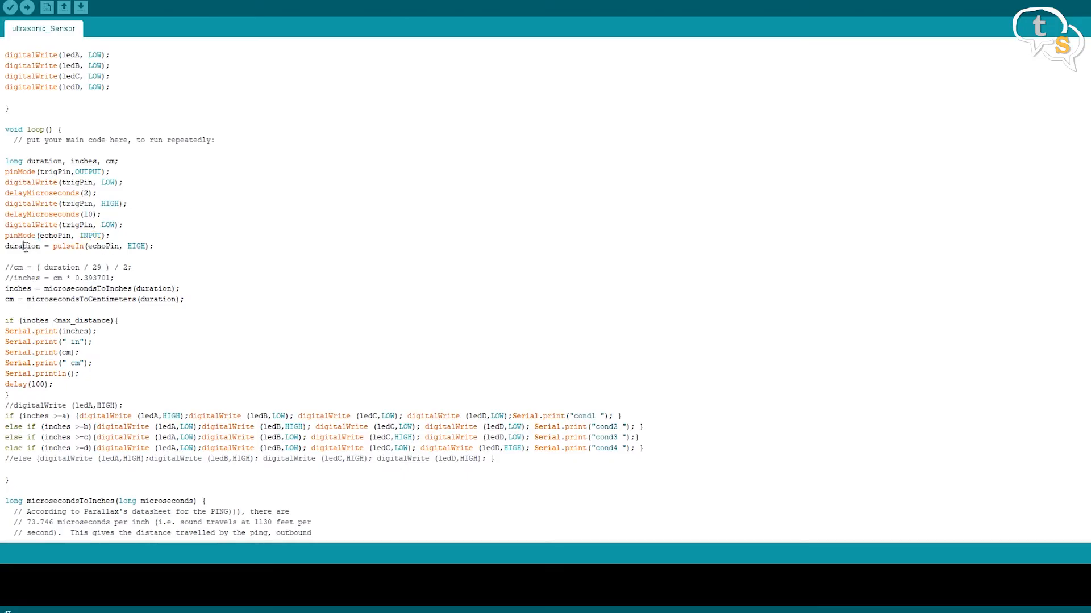
{"action": "double_click", "coordinate": [22, 246]}
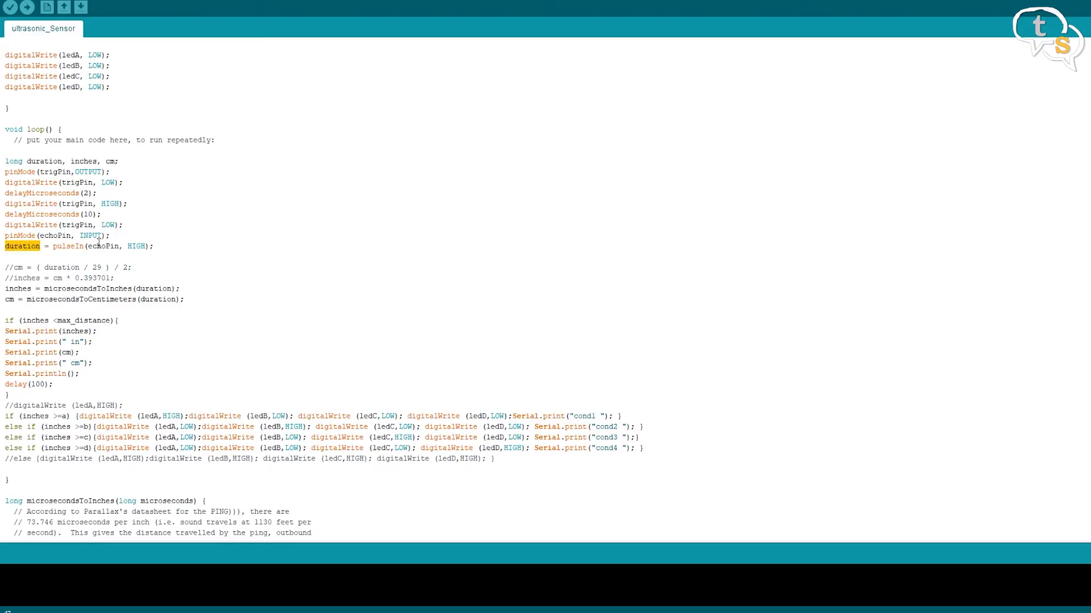
{"action": "mouse_move", "coordinate": [53, 250]}
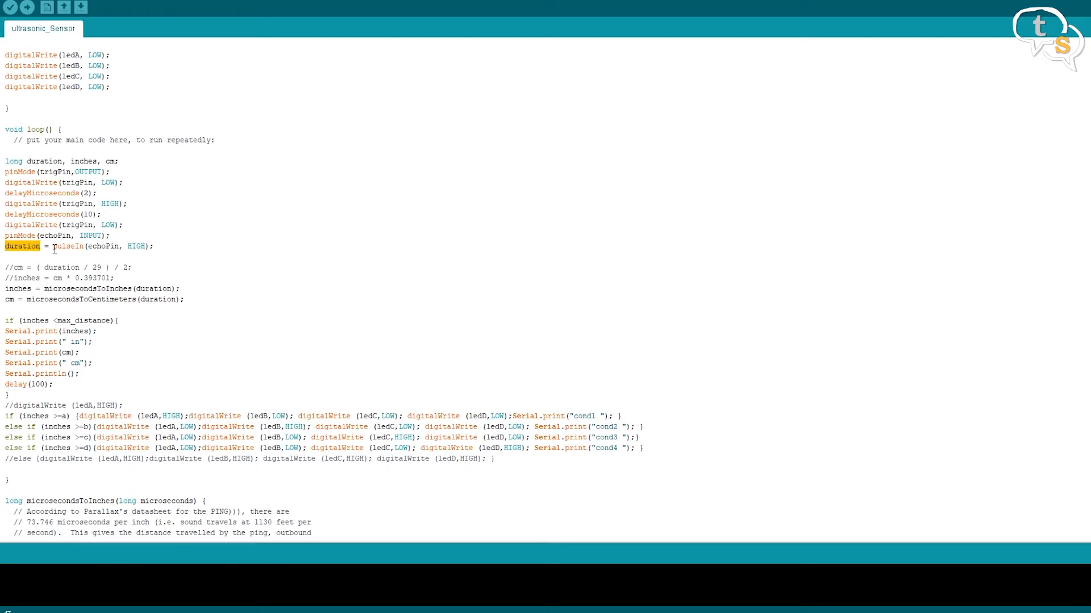
{"action": "double_click", "coordinate": [104, 246]}
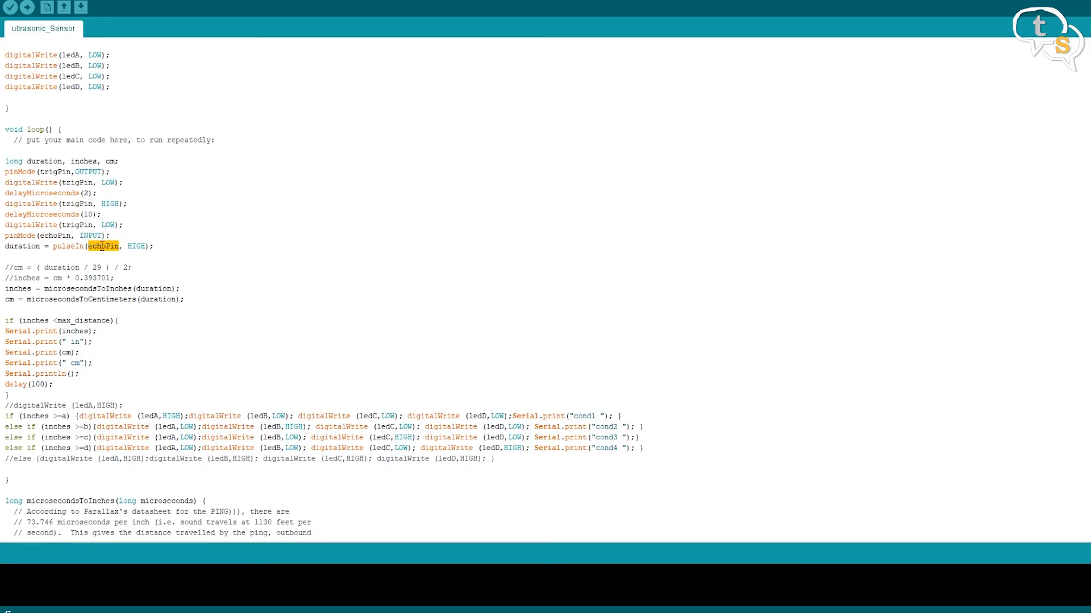
{"action": "mouse_move", "coordinate": [161, 245]}
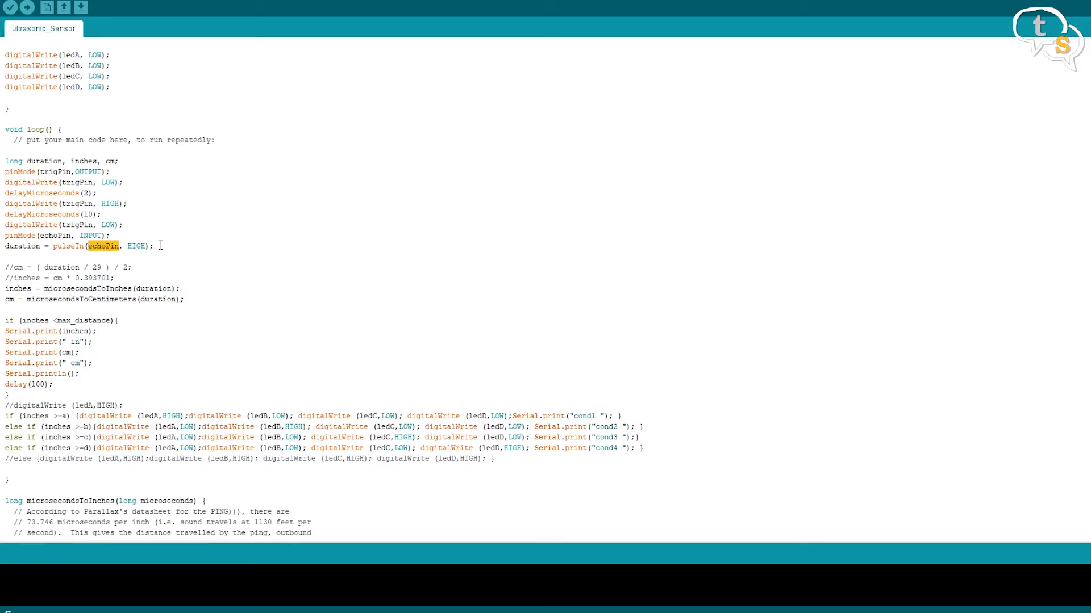
{"action": "left_click", "coordinate": [161, 246]}
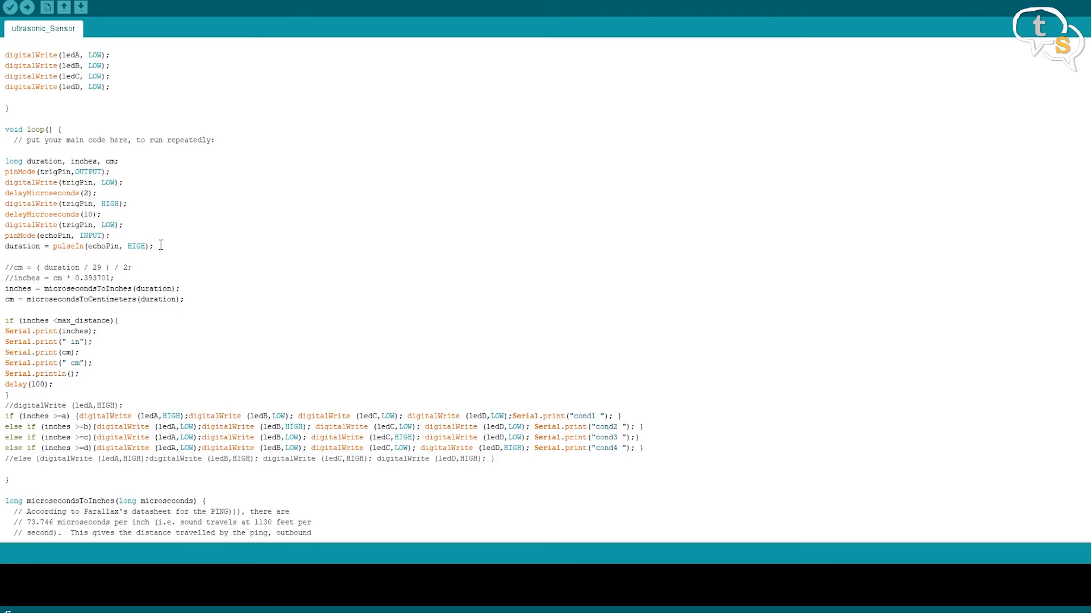
{"action": "triple_click", "coordinate": [76, 246]}
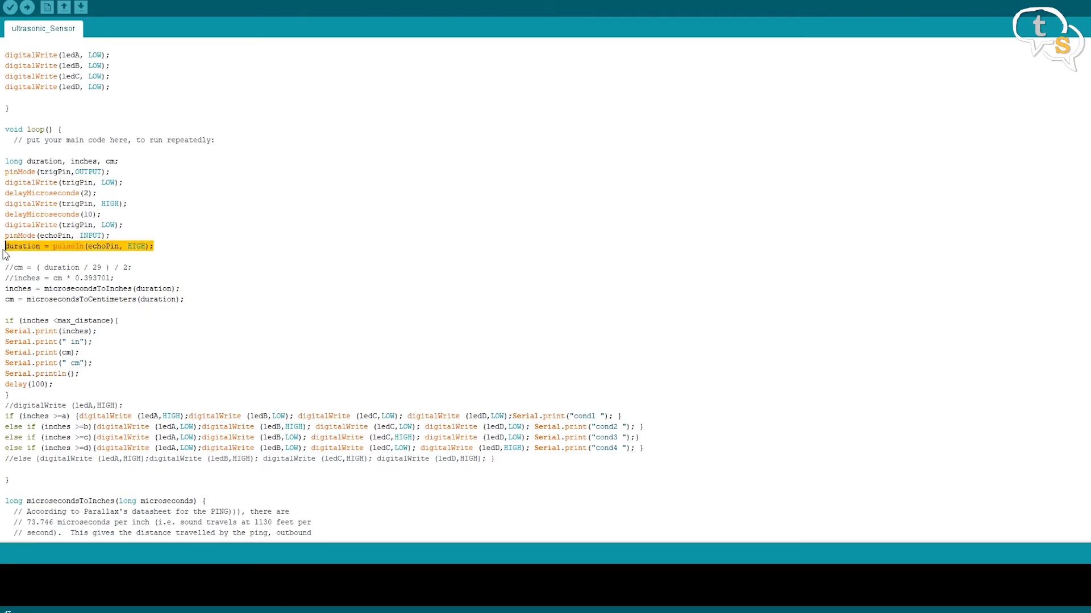
{"action": "mouse_move", "coordinate": [167, 244]}
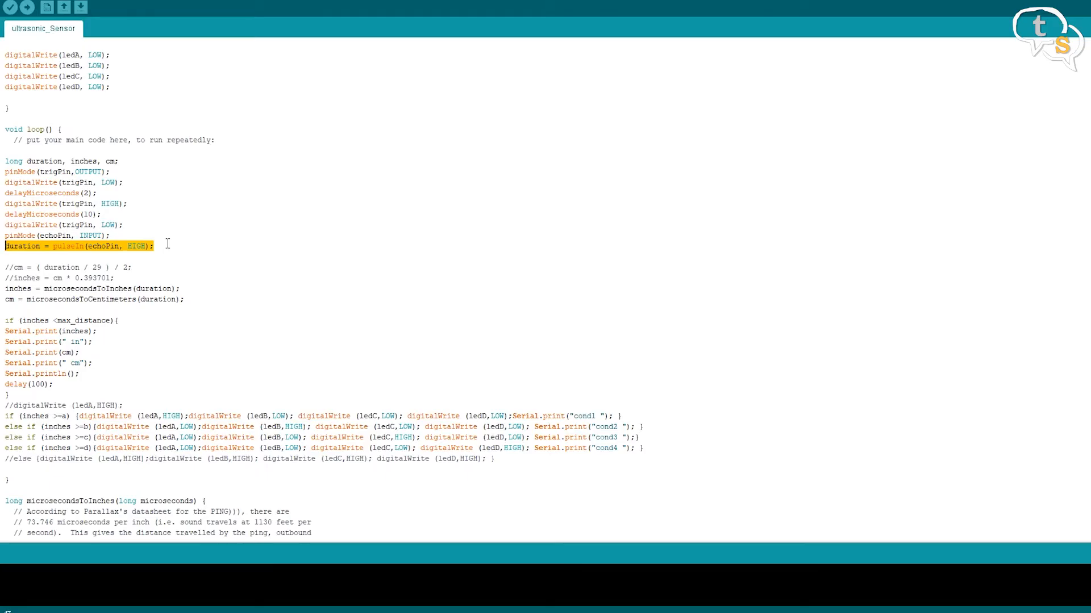
{"action": "left_click", "coordinate": [155, 245]}
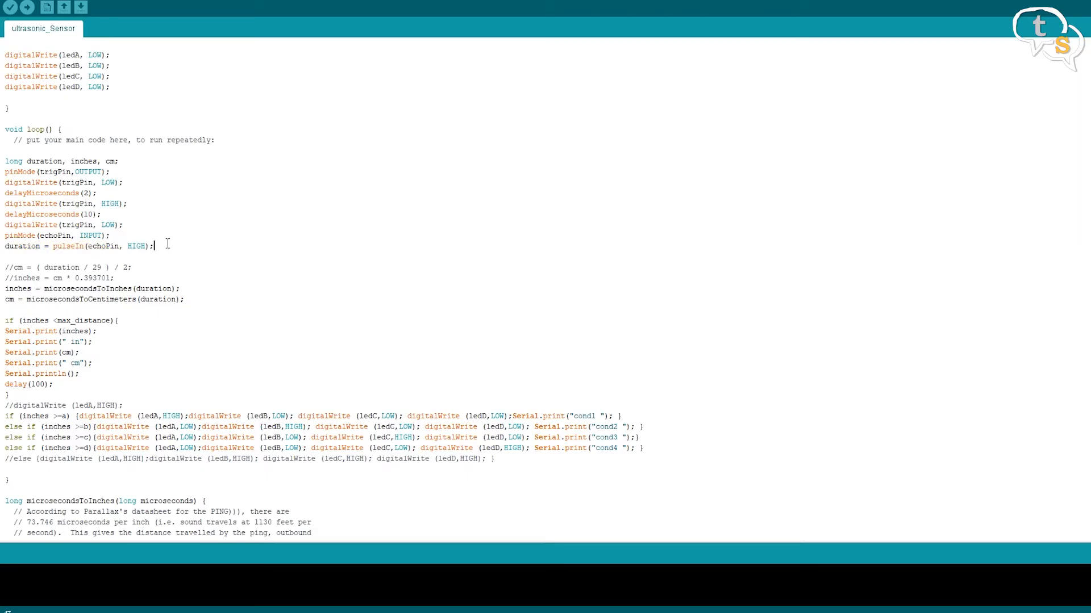
{"action": "mouse_move", "coordinate": [136, 245]}
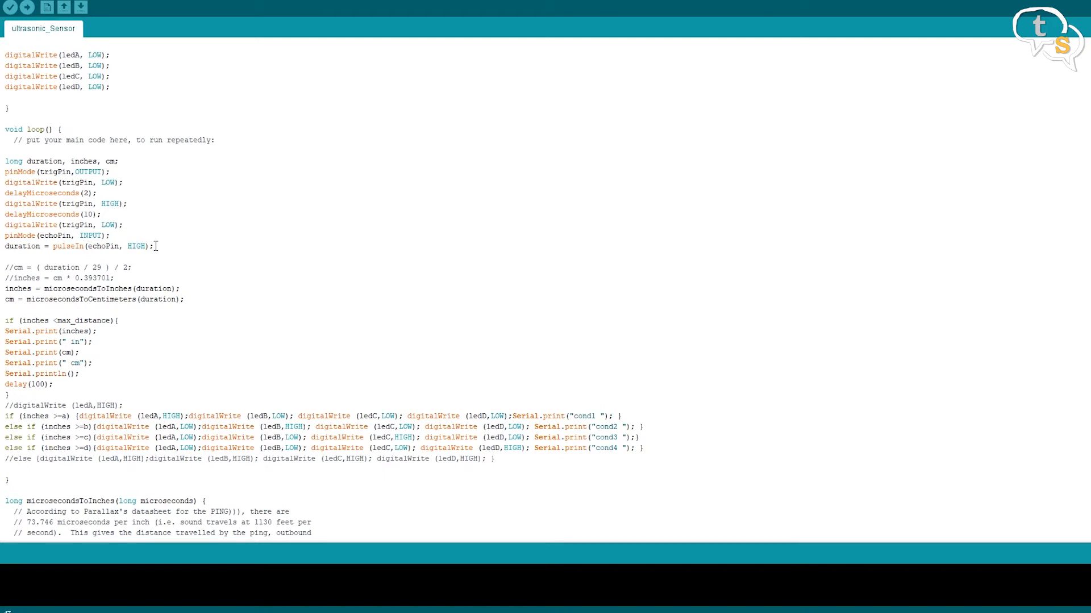
{"action": "scroll", "scroll_direction": "down", "scroll_amount": 3}
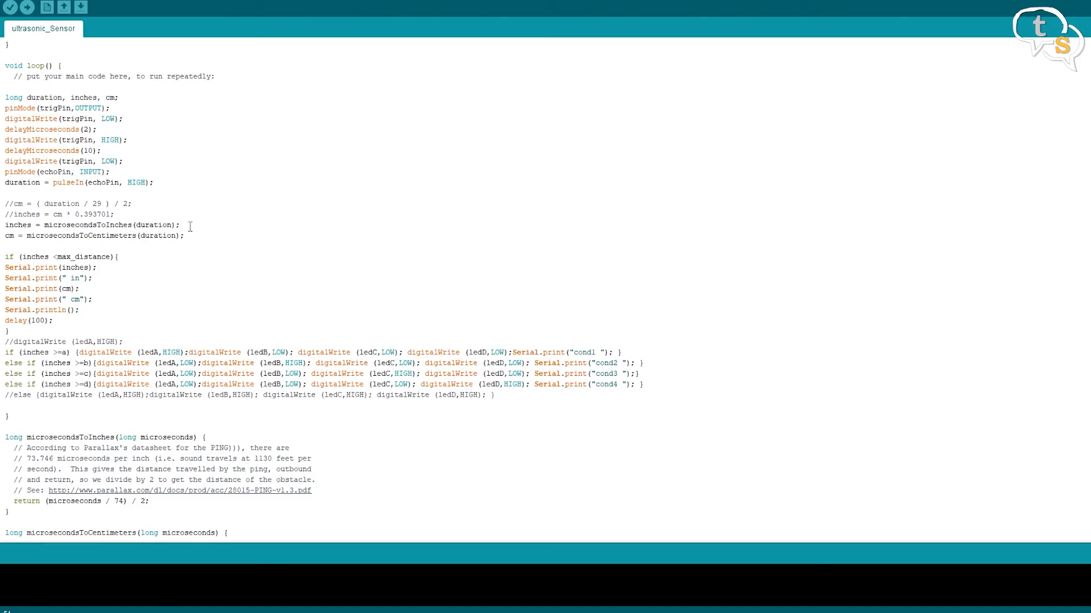
{"action": "scroll", "scroll_direction": "down", "scroll_amount": 3}
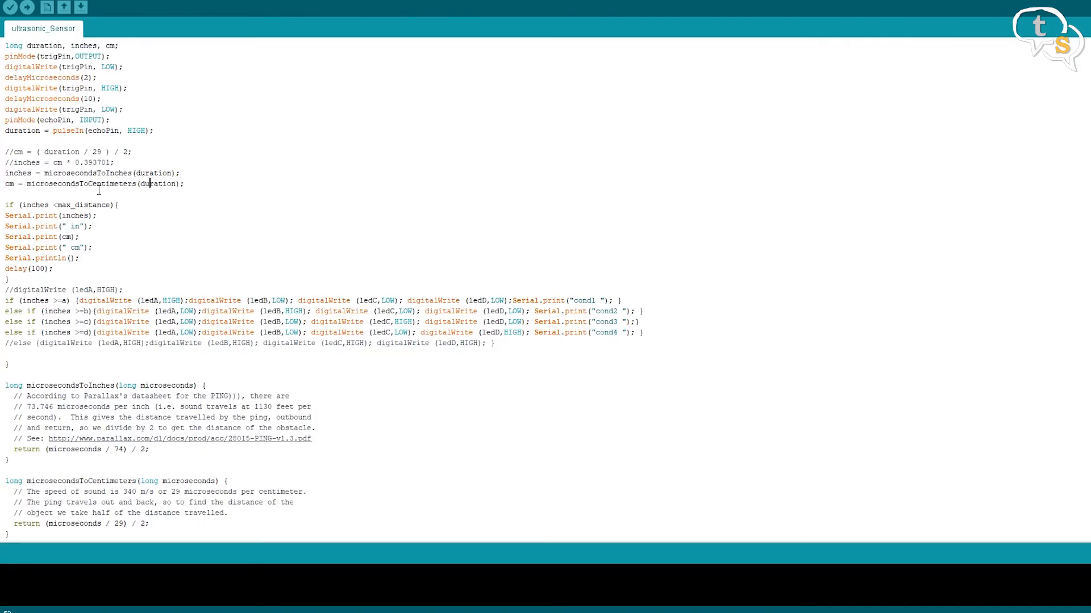
{"action": "double_click", "coordinate": [82, 183]}
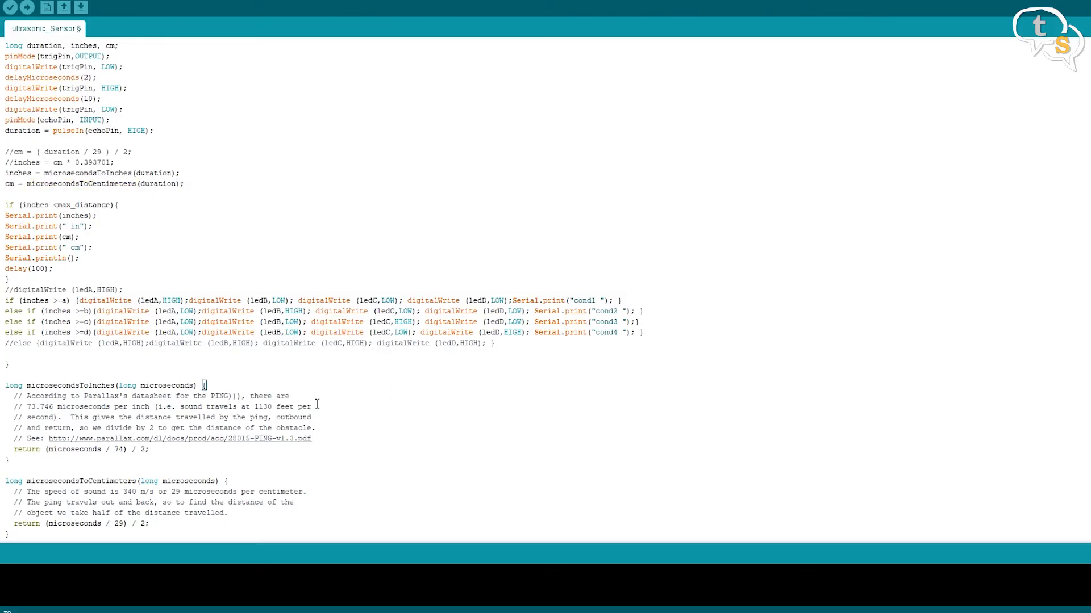
{"action": "mouse_move", "coordinate": [182, 310]}
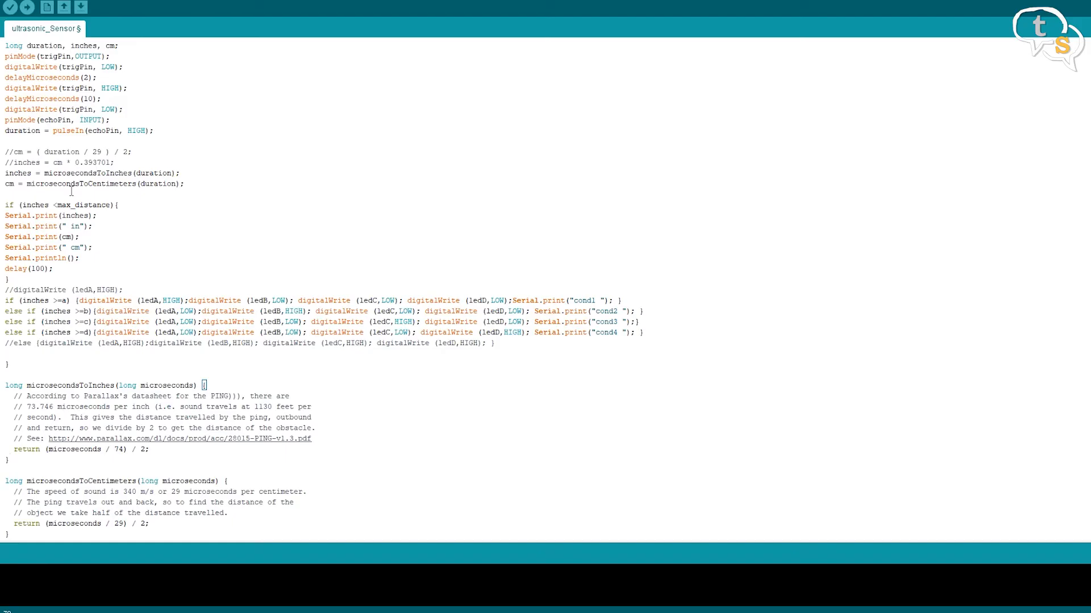
{"action": "double_click", "coordinate": [81, 480]}
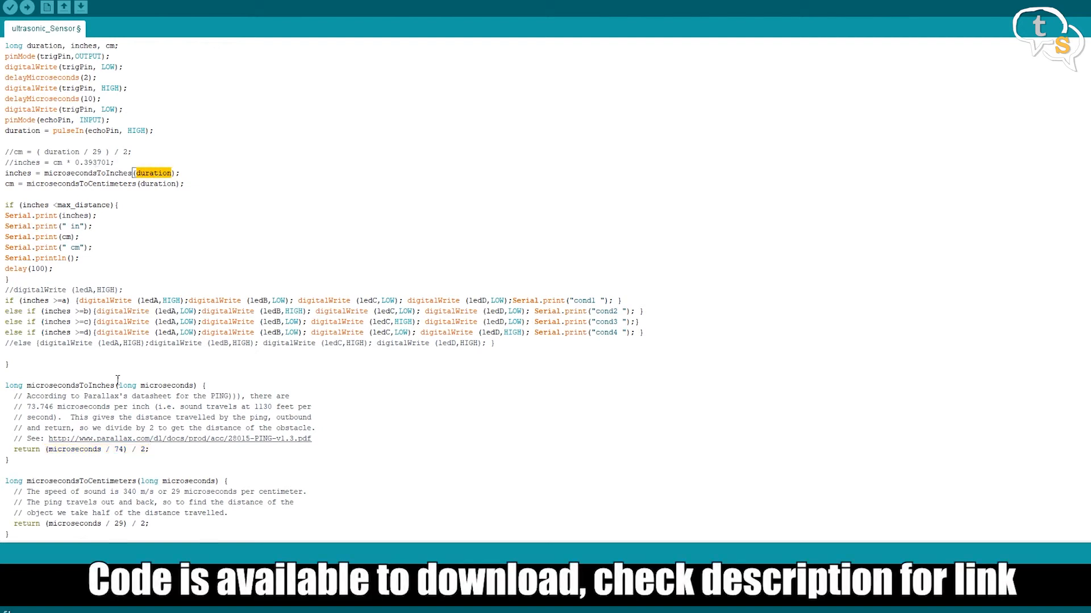
{"action": "double_click", "coordinate": [166, 385]}
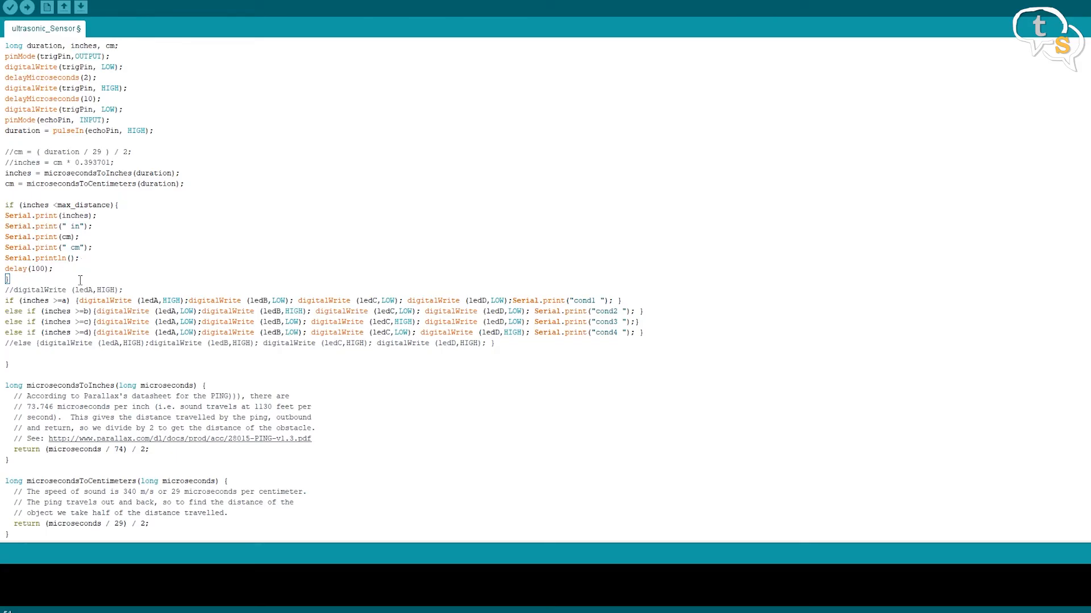
{"action": "double_click", "coordinate": [35, 300]}
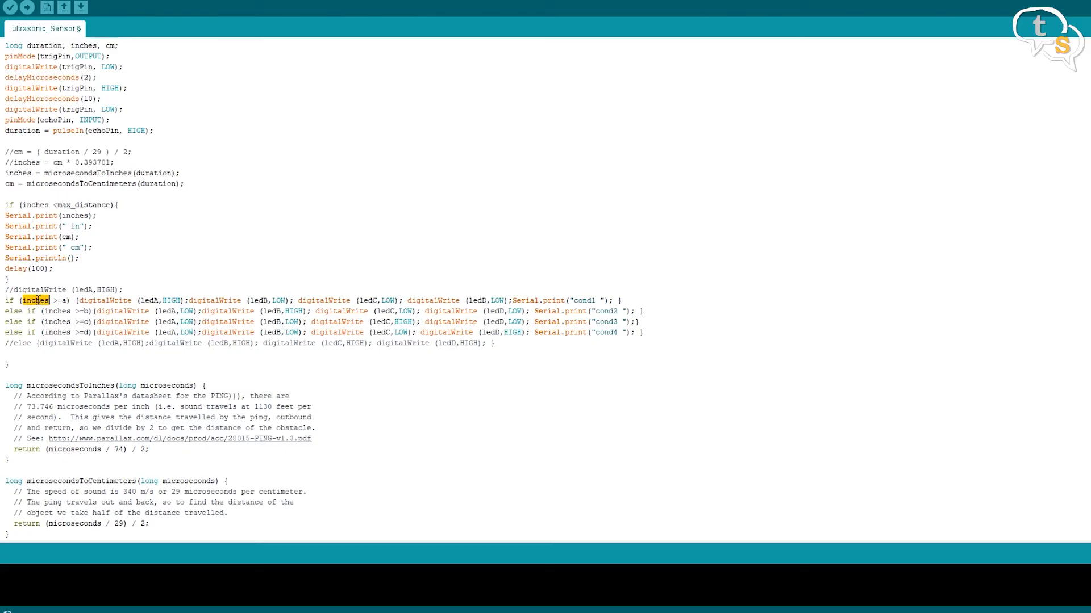